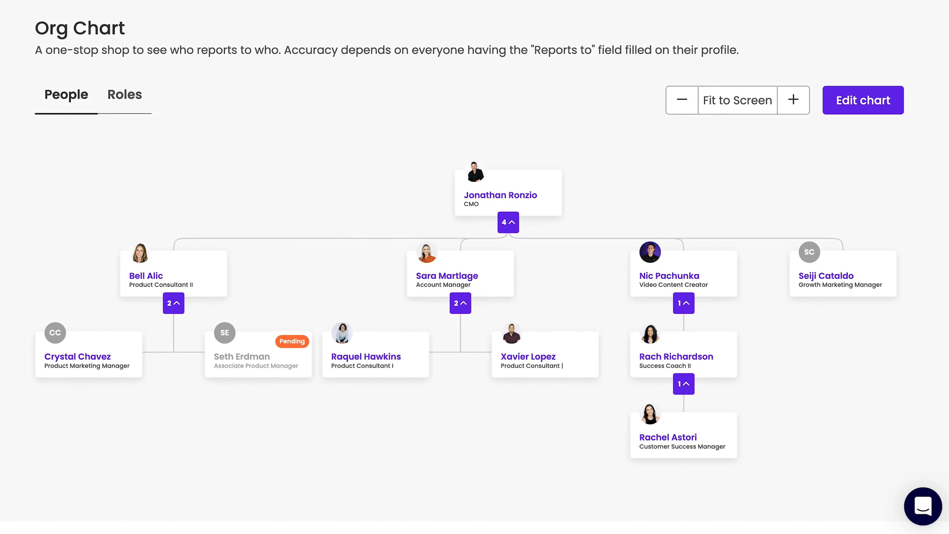
# Bring up the Configure Org Chart panel from the People org chart
pyautogui.click(793, 99)
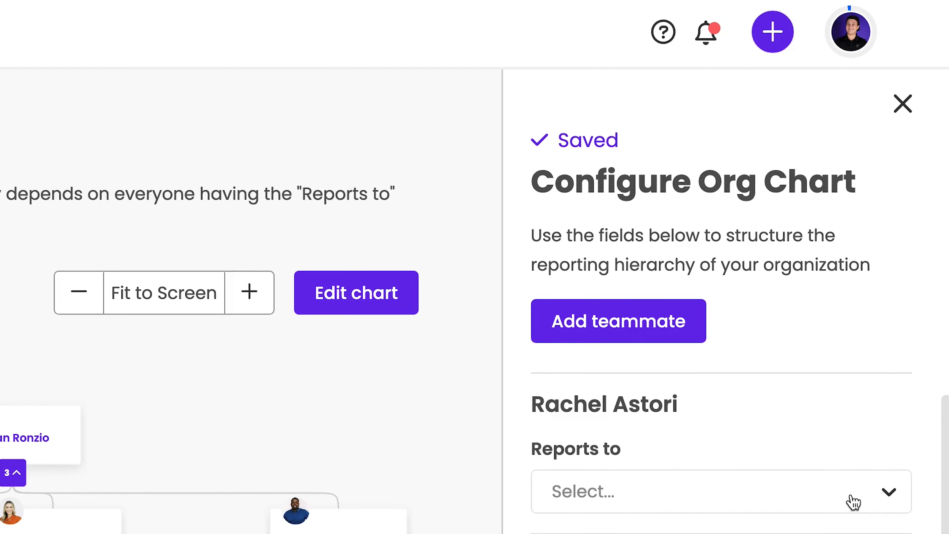
# Switch to the Roles view, where the Role Chart is still empty
pyautogui.click(901, 103)
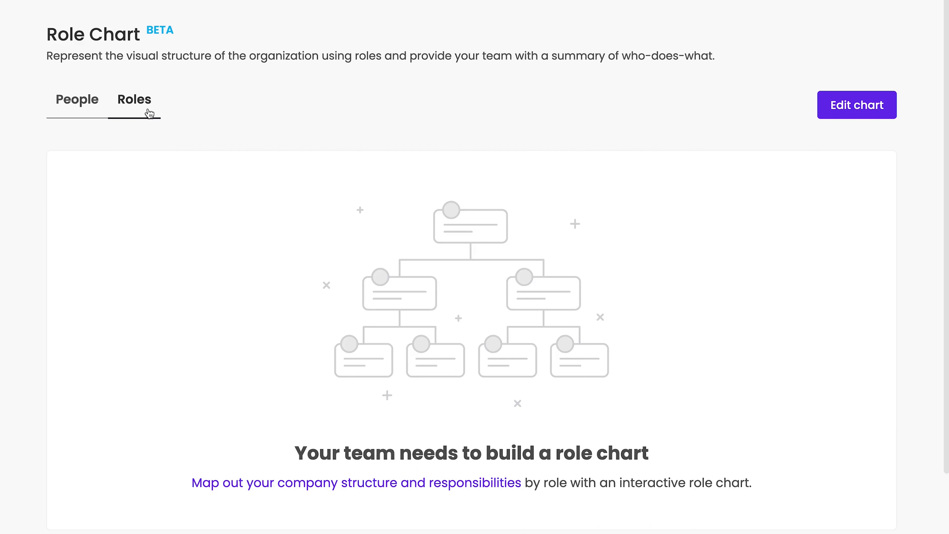
# Scroll the role chart area while adding the Social Media Manager role
pyautogui.scroll(-3)
pyautogui.write('Social Medi')
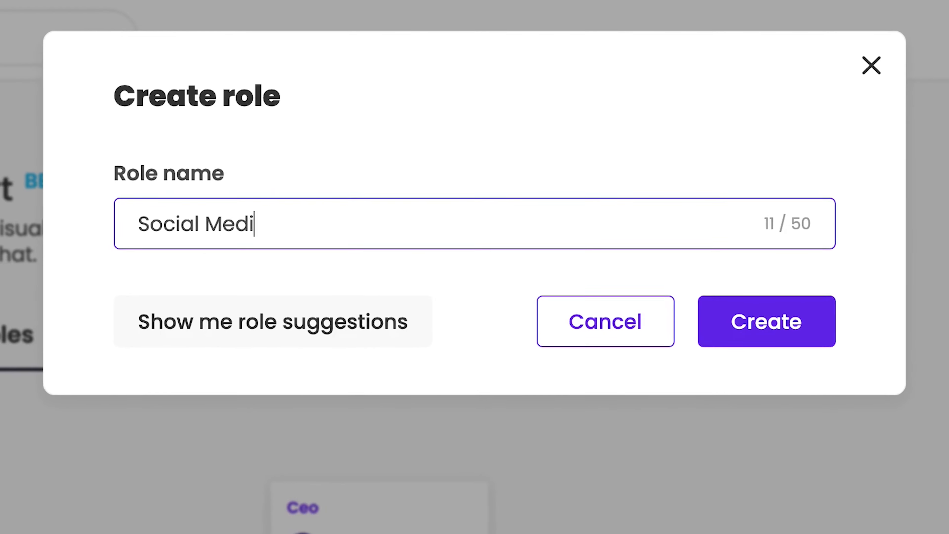
# Create the Social Media Manager role under Marketing and review the finished Role Chart
pyautogui.click(766, 322)
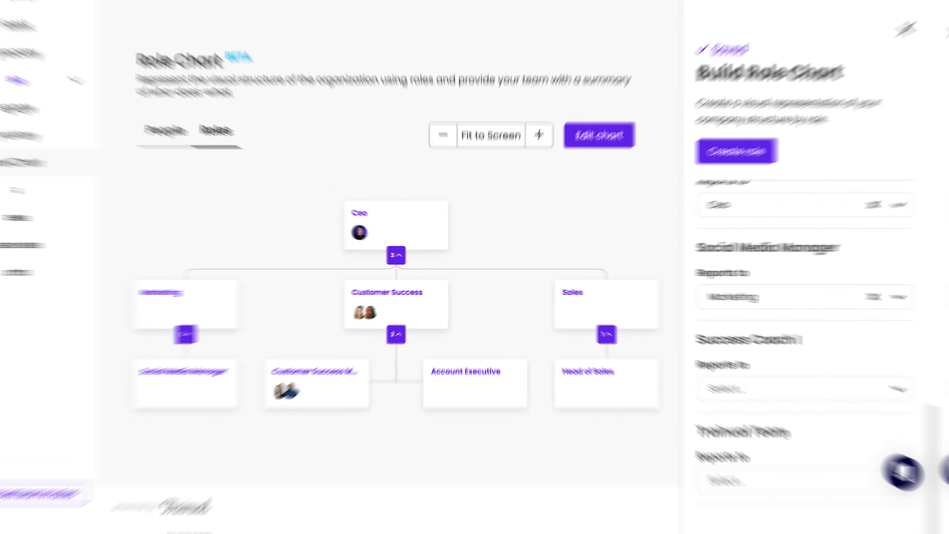
pyautogui.click(90, 113)
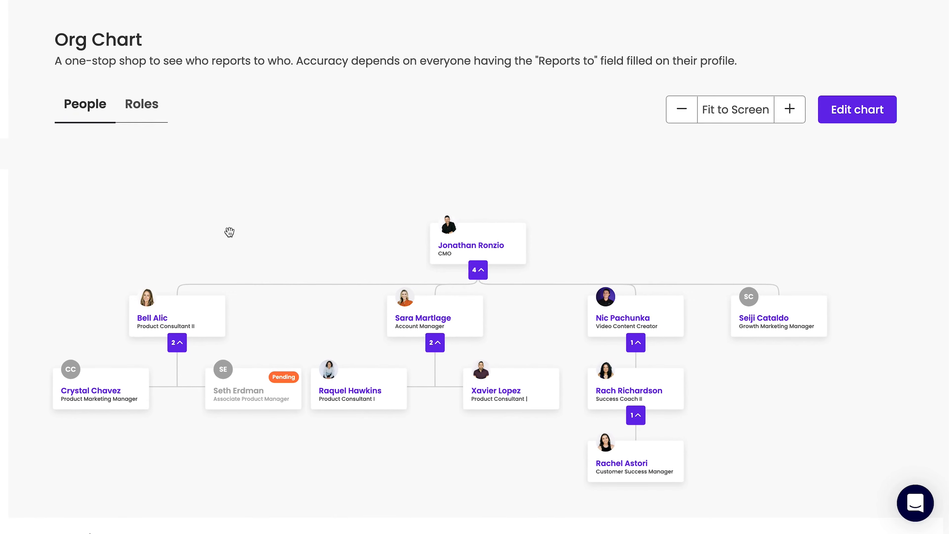
pyautogui.click(142, 104)
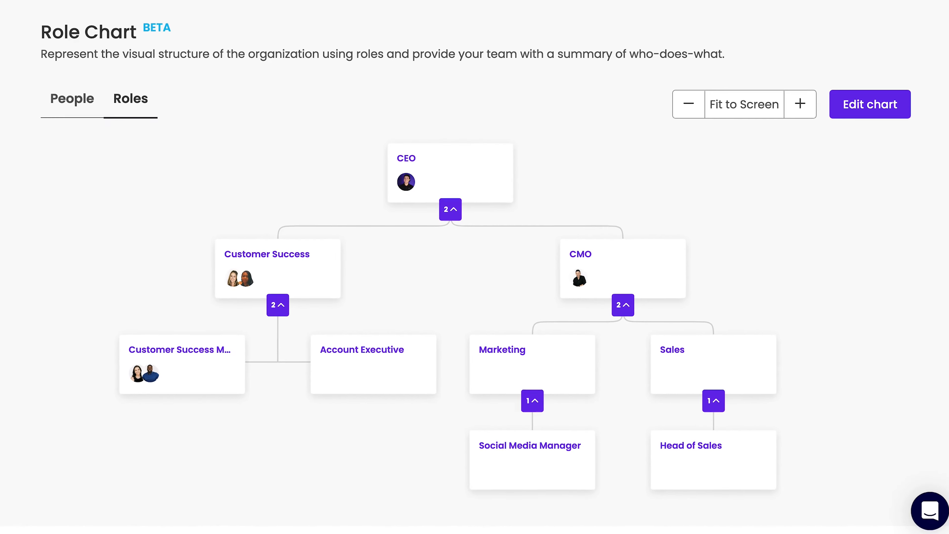